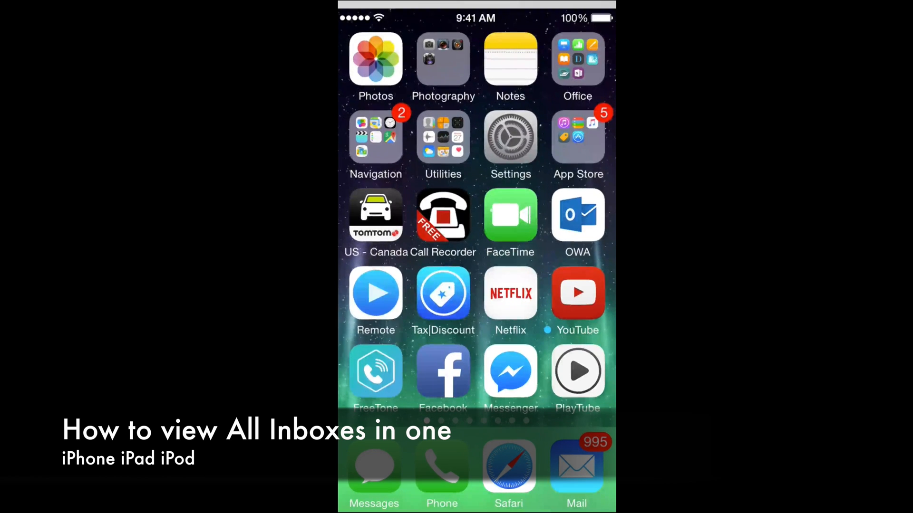
# Launch Mail from the home screen to reach the Mailboxes list.
pyautogui.click(576, 470)
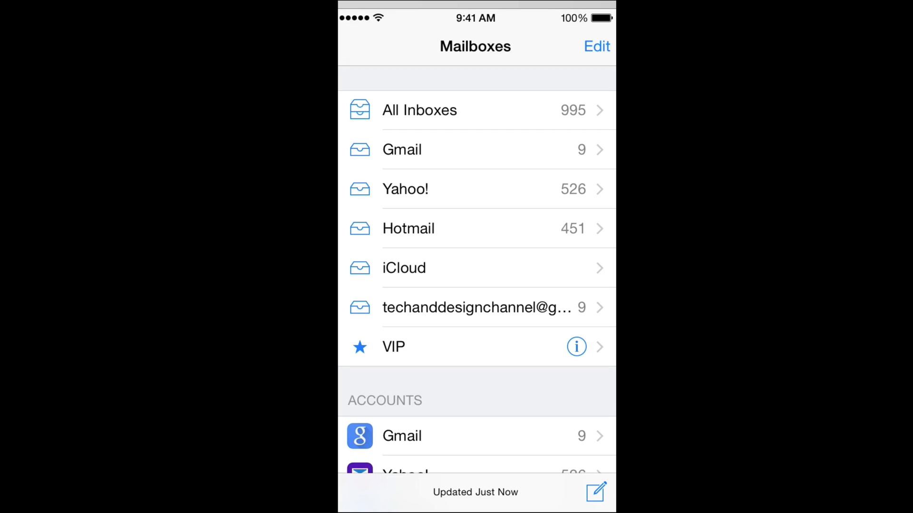
# Uncheck All Inboxes in the Mailboxes edit list and confirm with Done.
pyautogui.click(596, 46)
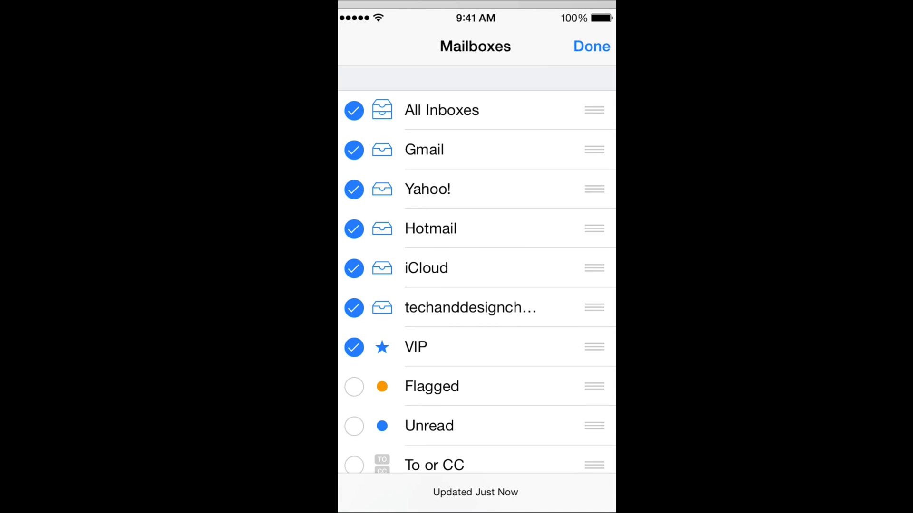
pyautogui.click(353, 110)
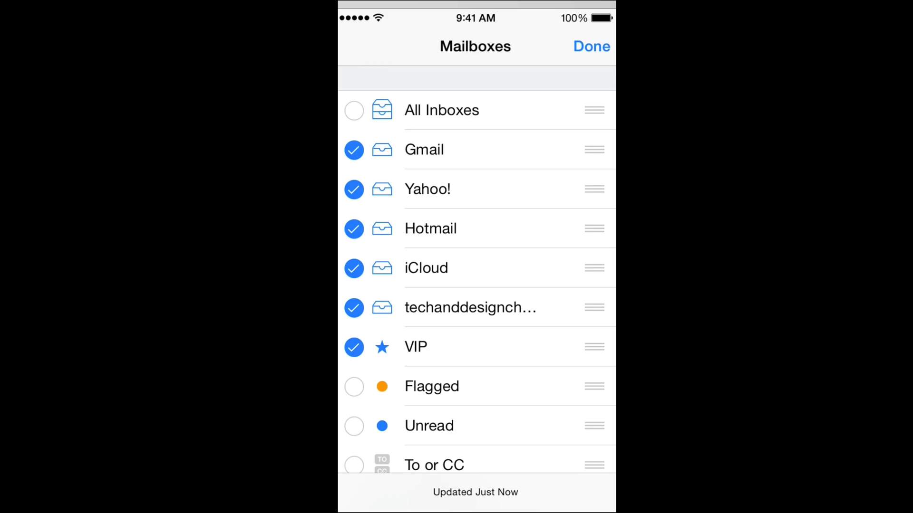
pyautogui.click(591, 46)
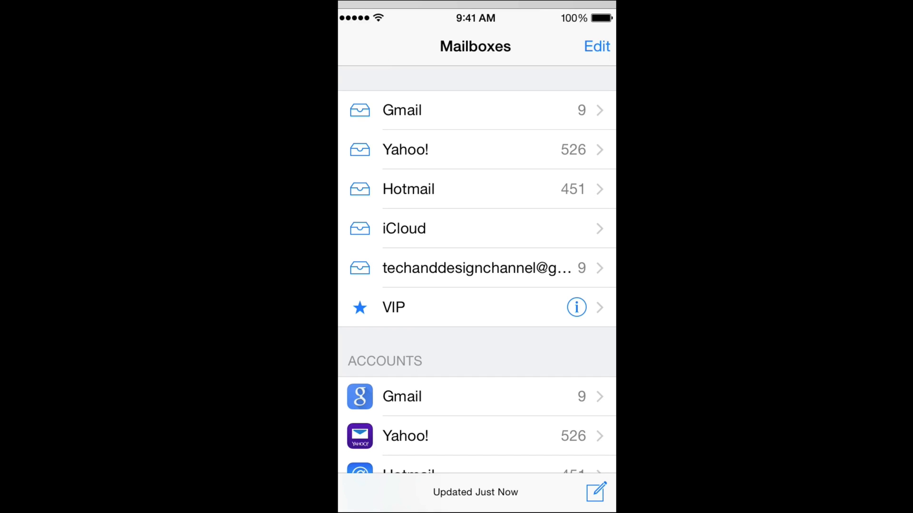
# Re-enable All Inboxes and add All Sent and All Trash to the Mailboxes list.
pyautogui.click(597, 46)
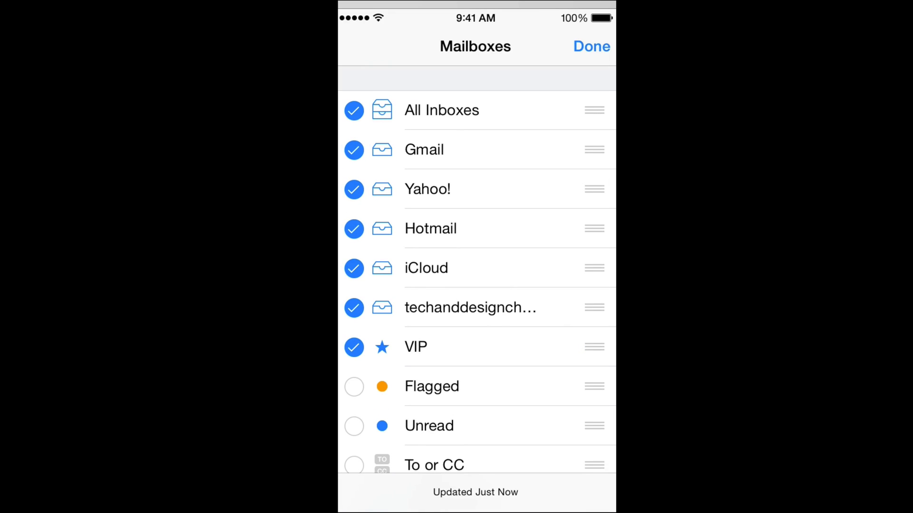
pyautogui.scroll(-3)
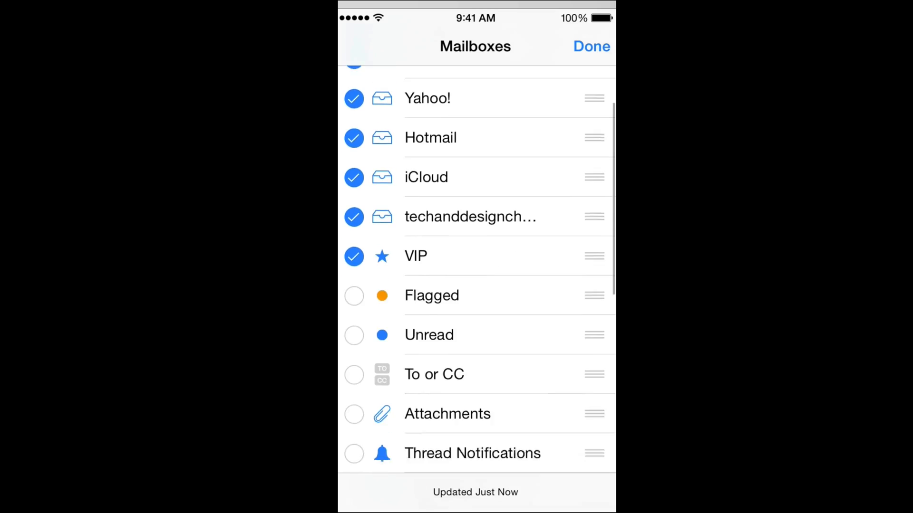
pyautogui.scroll(-3)
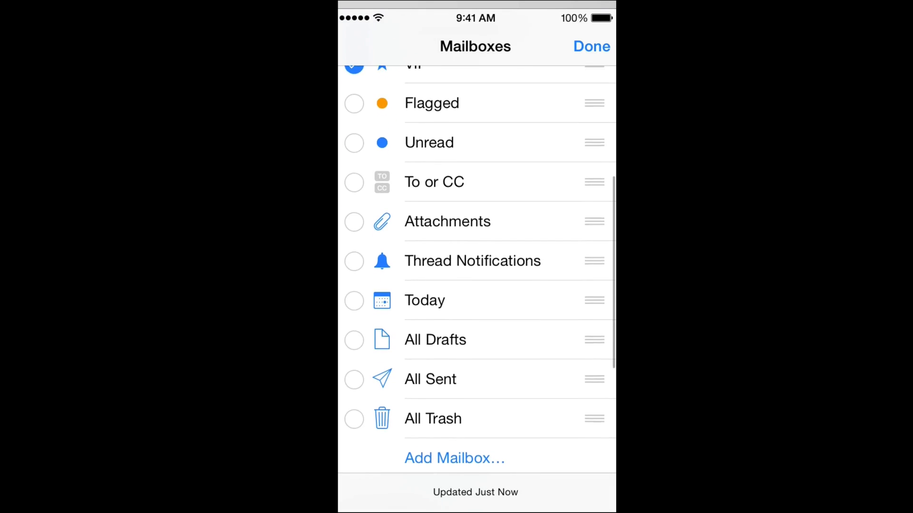
pyautogui.scroll(-3)
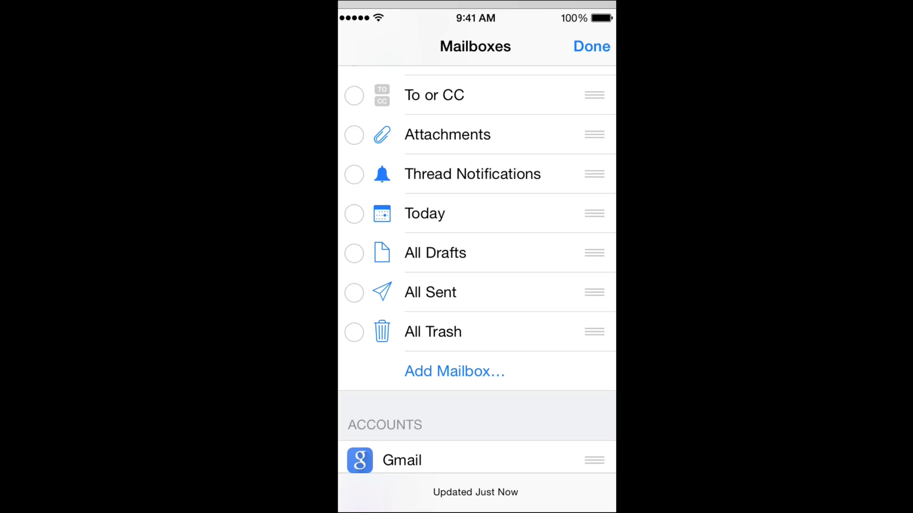
pyautogui.click(353, 293)
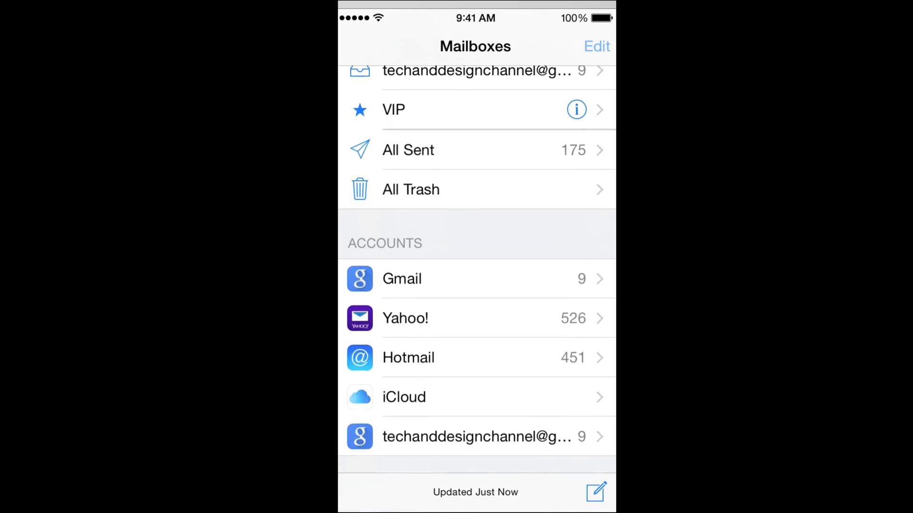
pyautogui.scroll(-3)
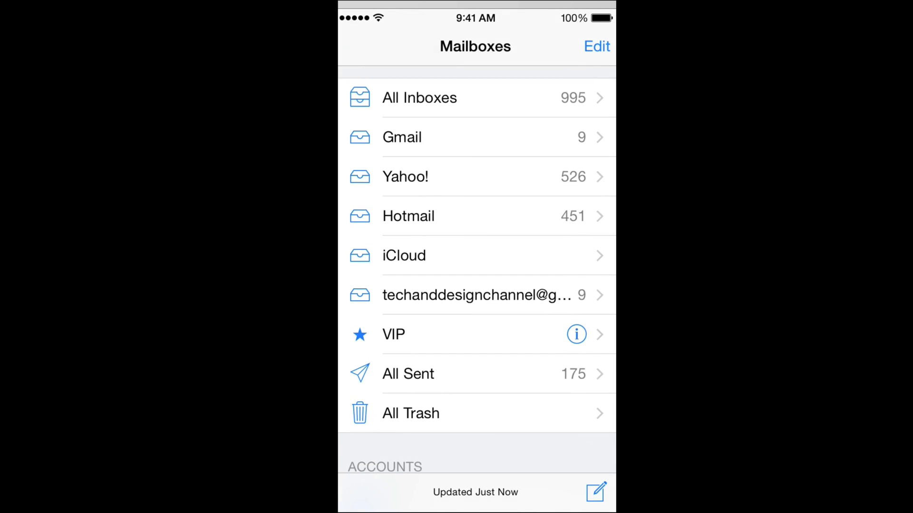
# Uncheck All Sent and All Trash in edit mode, keeping All Inboxes shown.
pyautogui.click(596, 46)
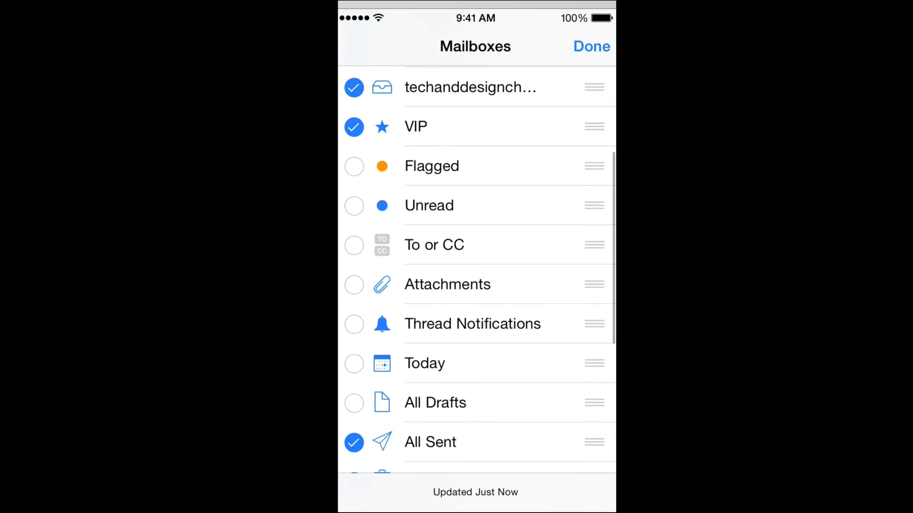
pyautogui.scroll(-3)
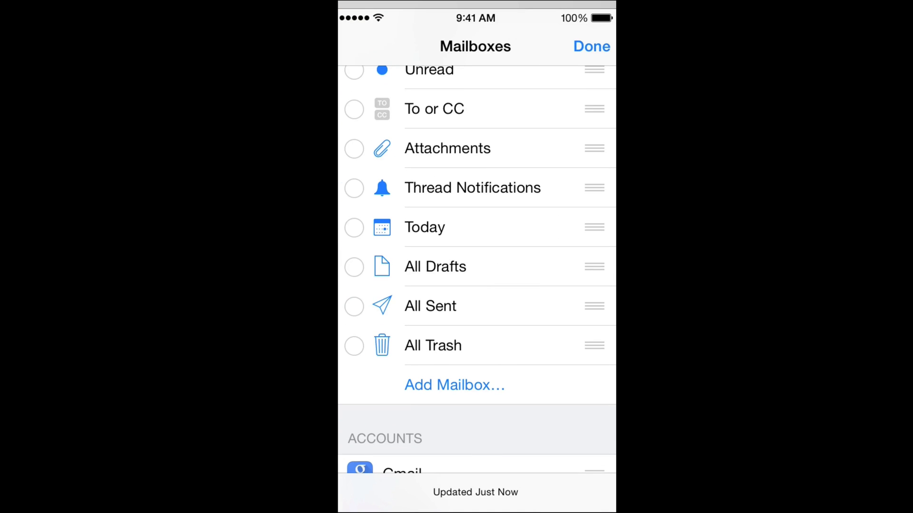
pyautogui.click(591, 46)
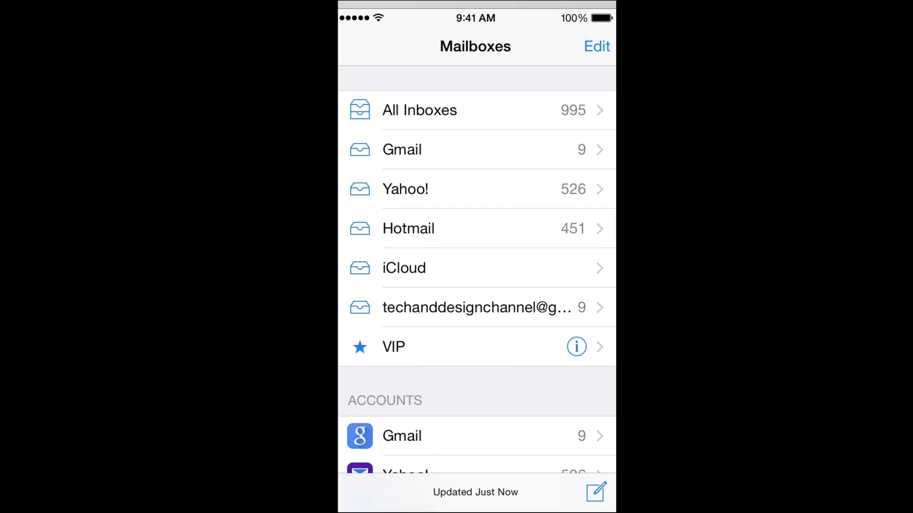
pyautogui.scroll(-3)
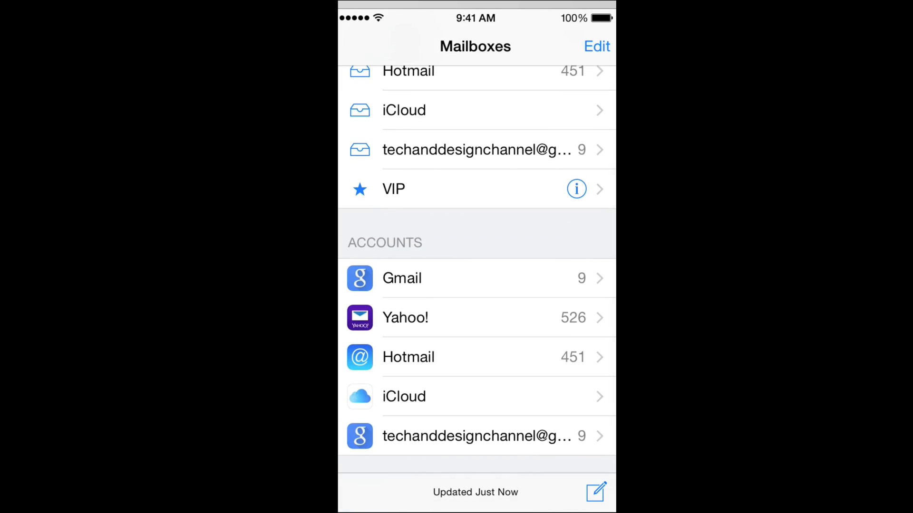